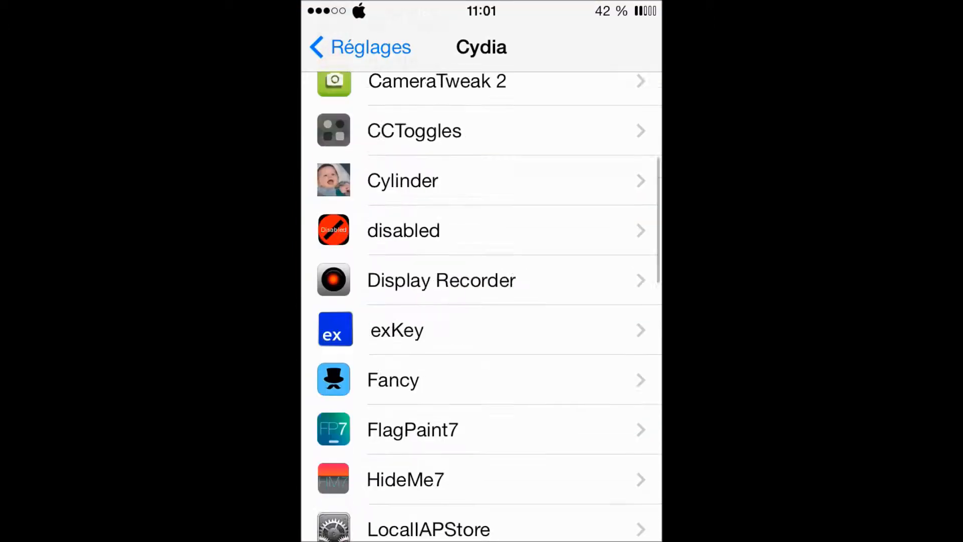
- Scroll the tweak list and open Barrel's settings to reach its Mode list
scroll("down", 3)
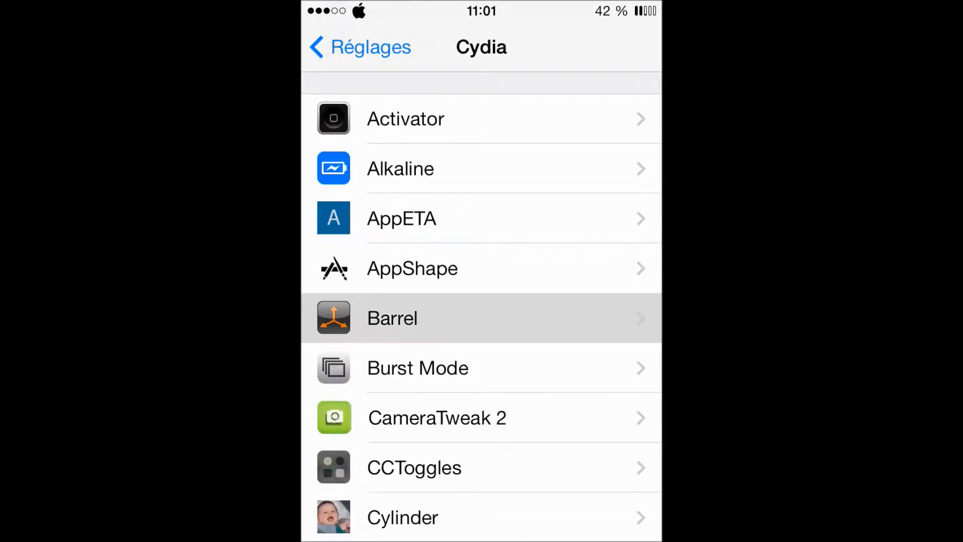
left_click(392, 318)
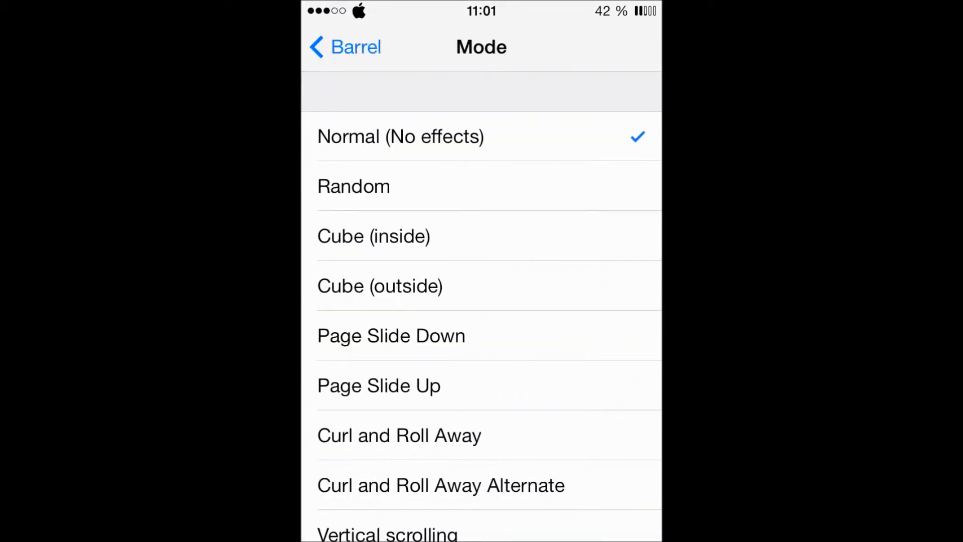
- Select Vortex as Barrel's page-transition mode and return to the home screen
scroll("down", 3)
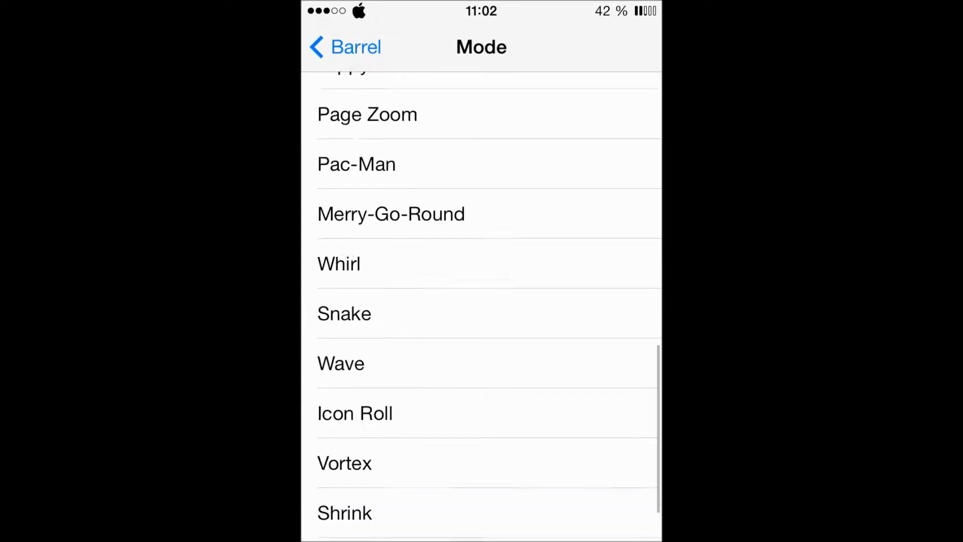
scroll("down", 3)
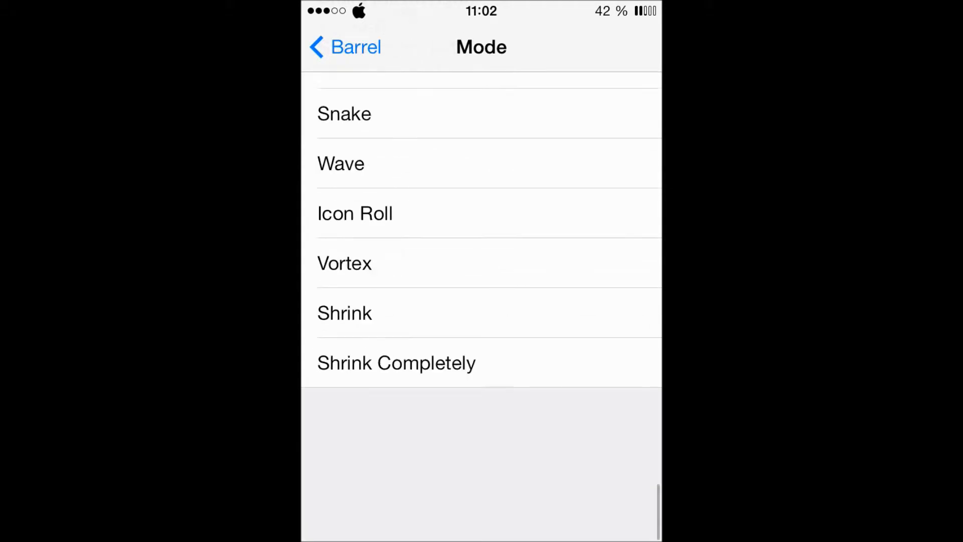
scroll("up", 3)
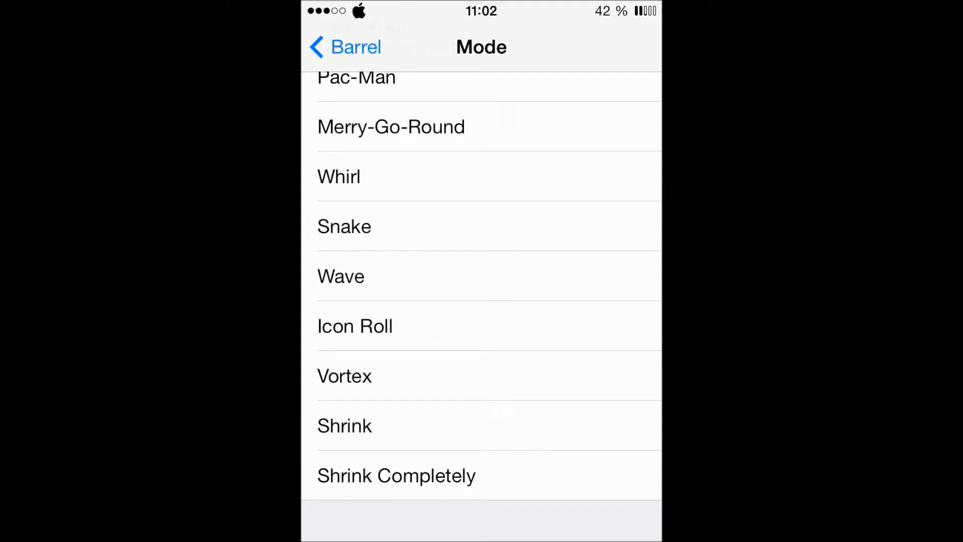
left_click(344, 375)
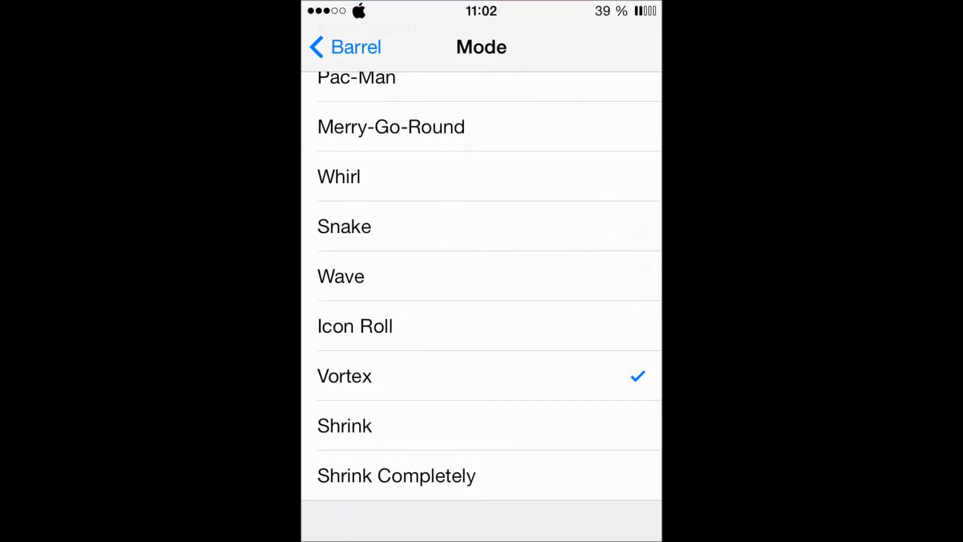
left_click(344, 426)
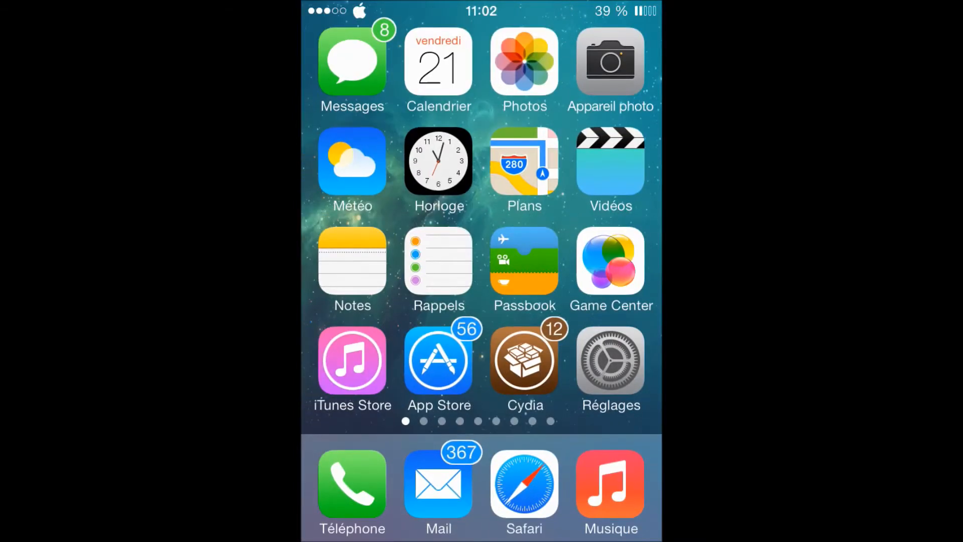
- Swipe between the first and second home screen pages to preview the Vortex effect
scroll("left", 3)
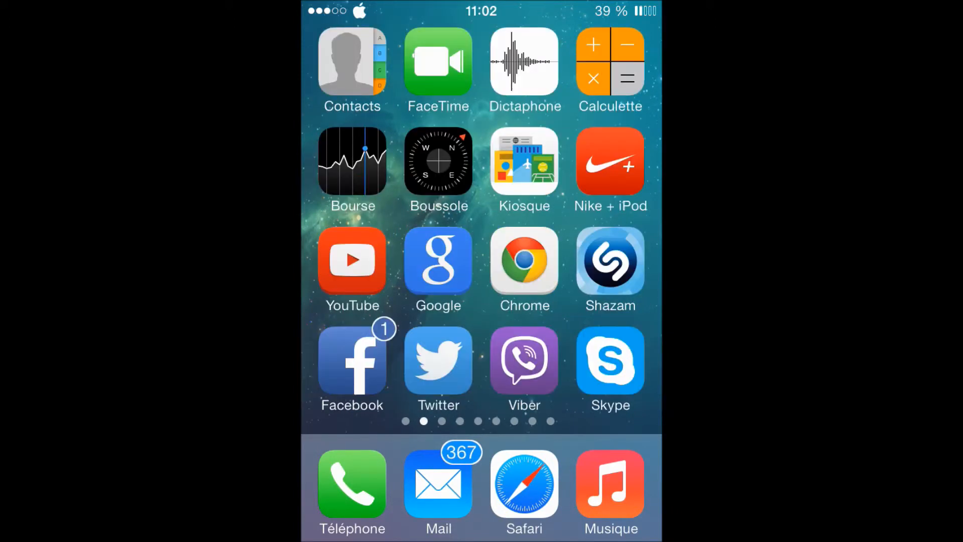
scroll("left", 3)
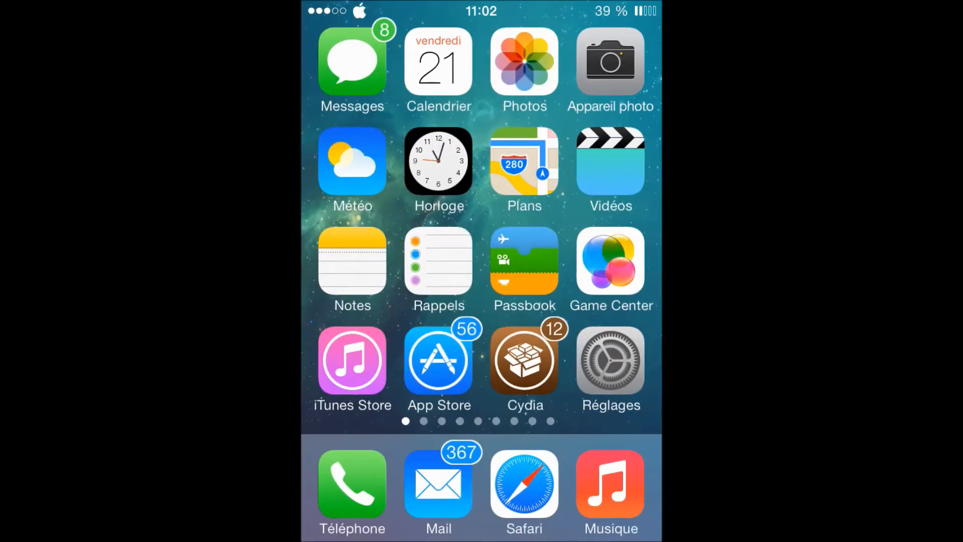
scroll("left", 3)
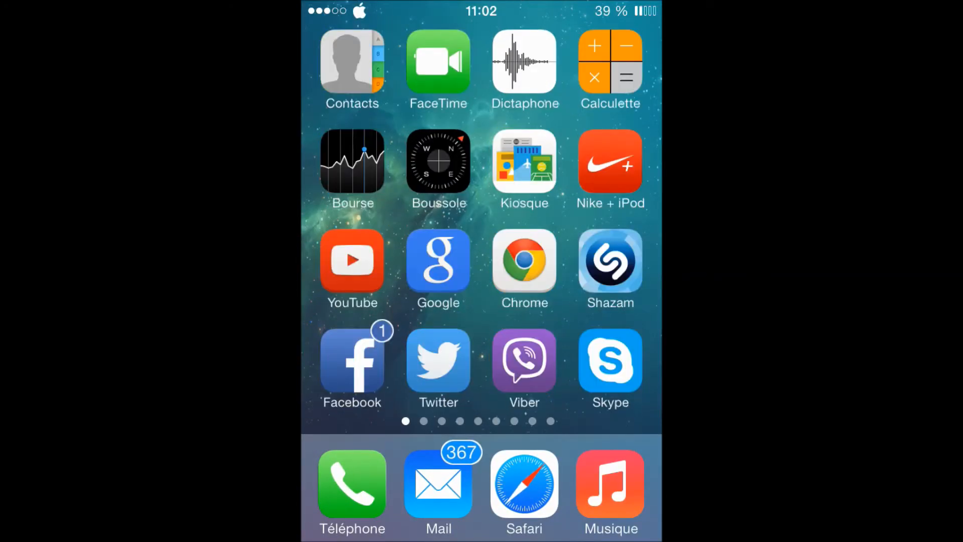